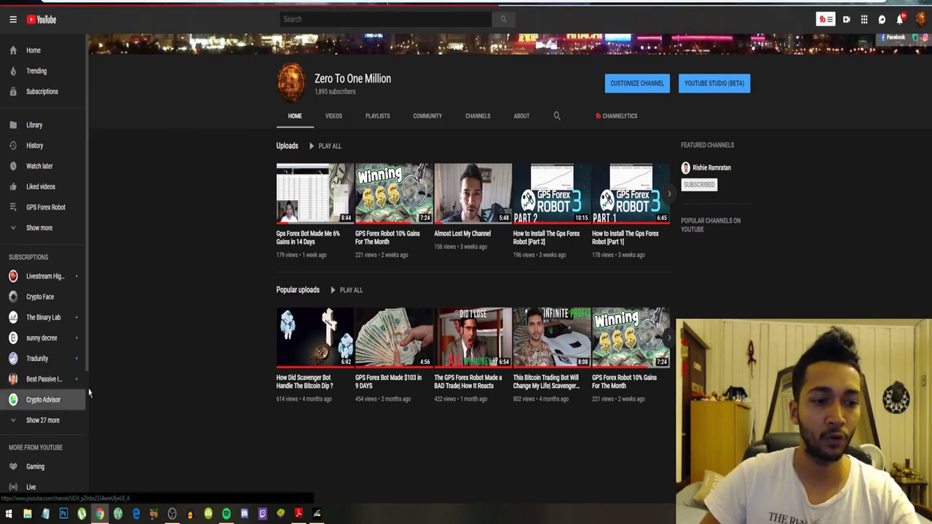
From the channel's Videos list, open 'Best $150 Forex Expert Advisor | Profitable!'.
click(44, 399)
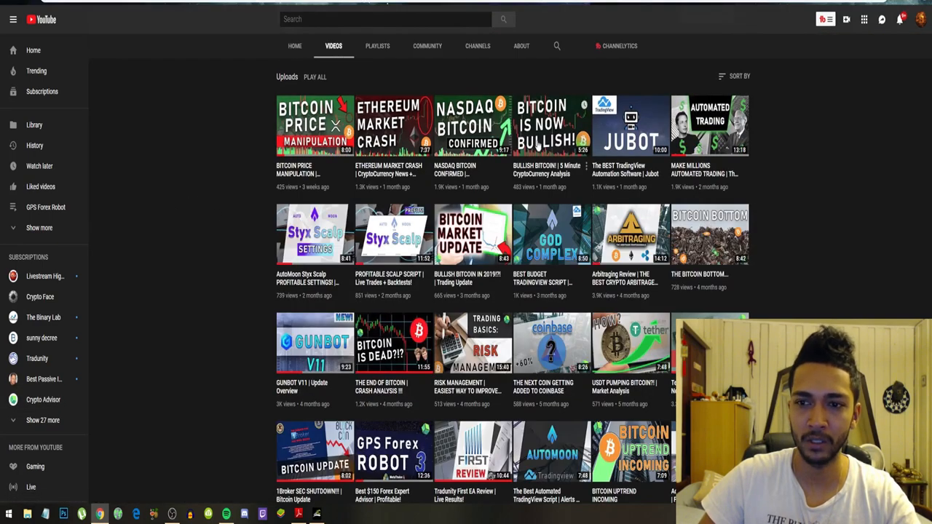
scroll(down, 3)
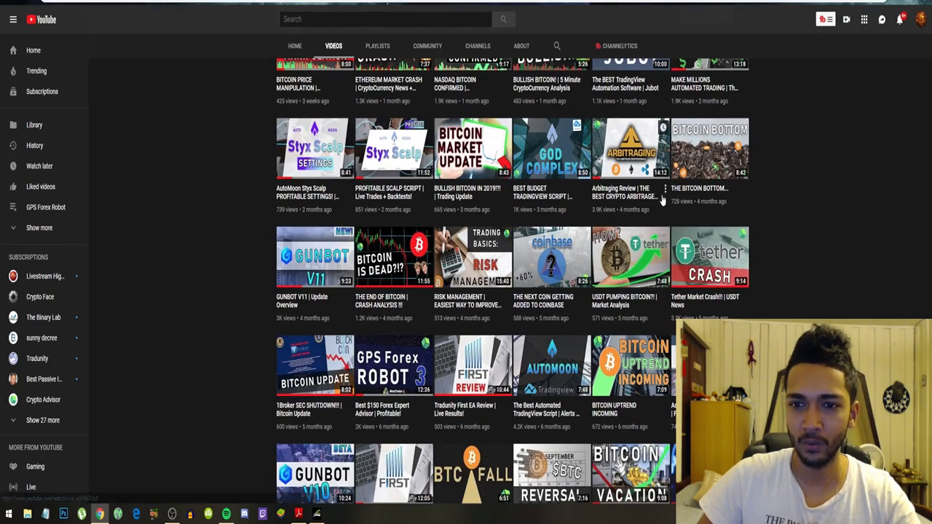
scroll(down, 3)
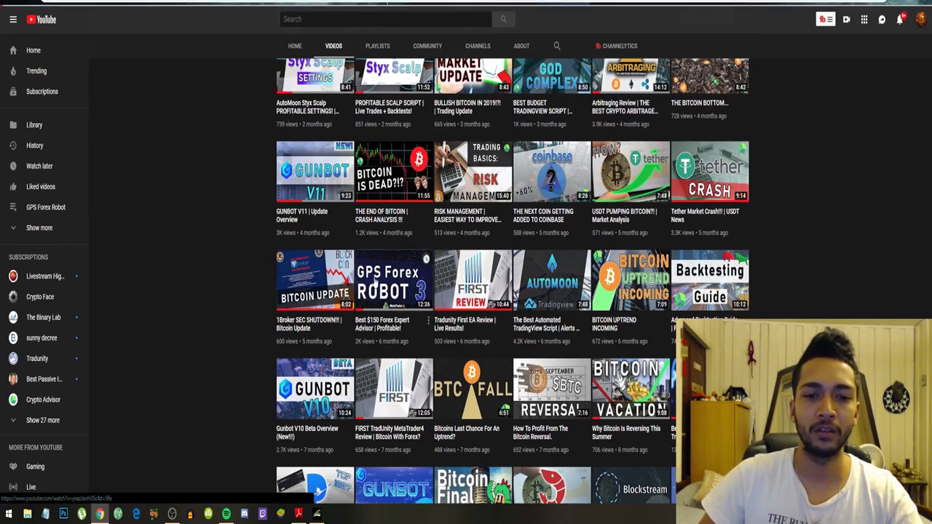
click(393, 279)
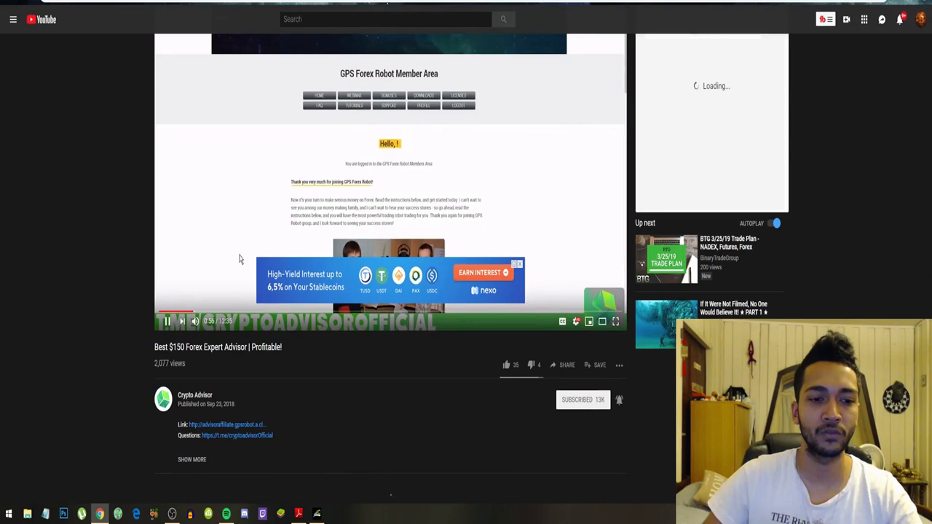
scroll(down, 3)
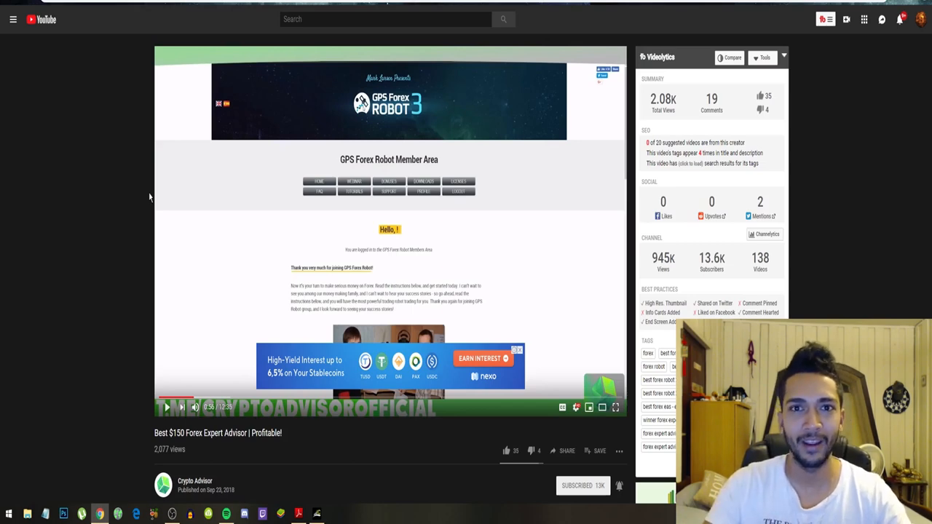
Leave the video and bring up the PDF manual at section 8, Activation of your Real Money Account.
click(518, 350)
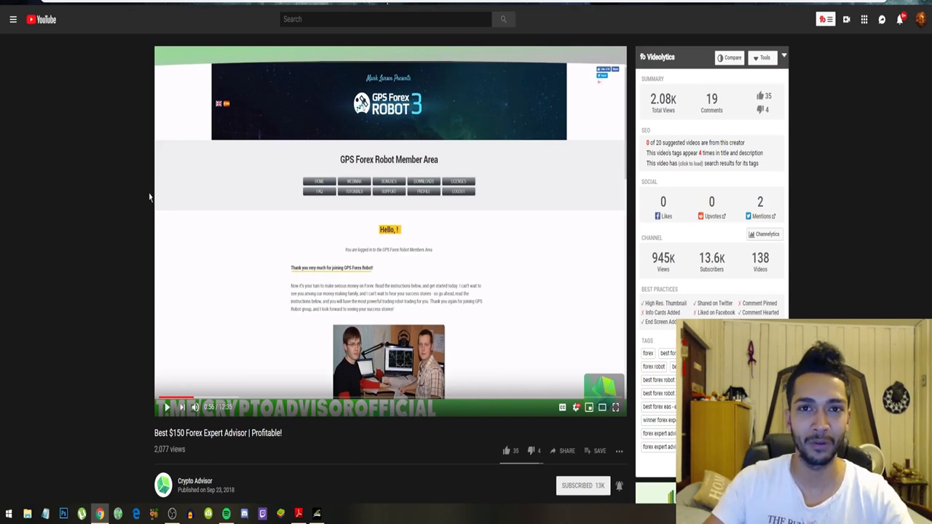
mouse_move(94, 100)
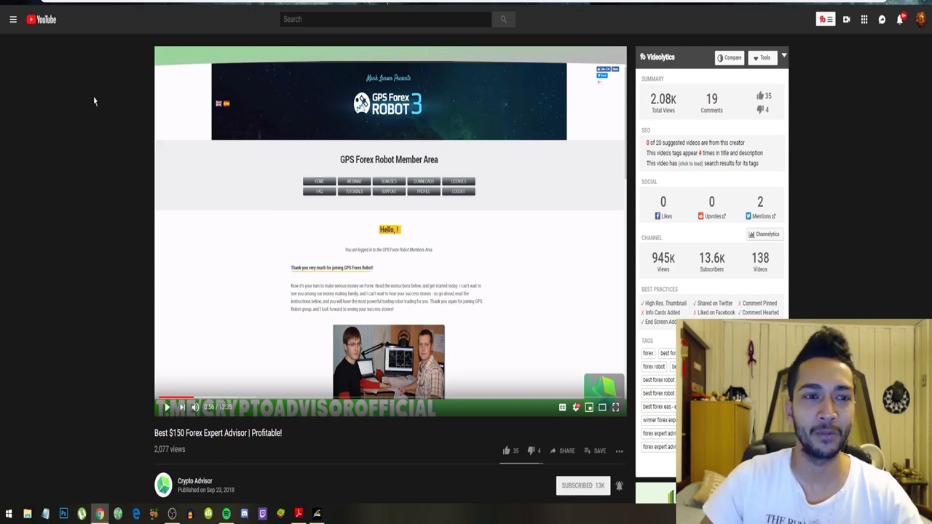
mouse_move(99, 512)
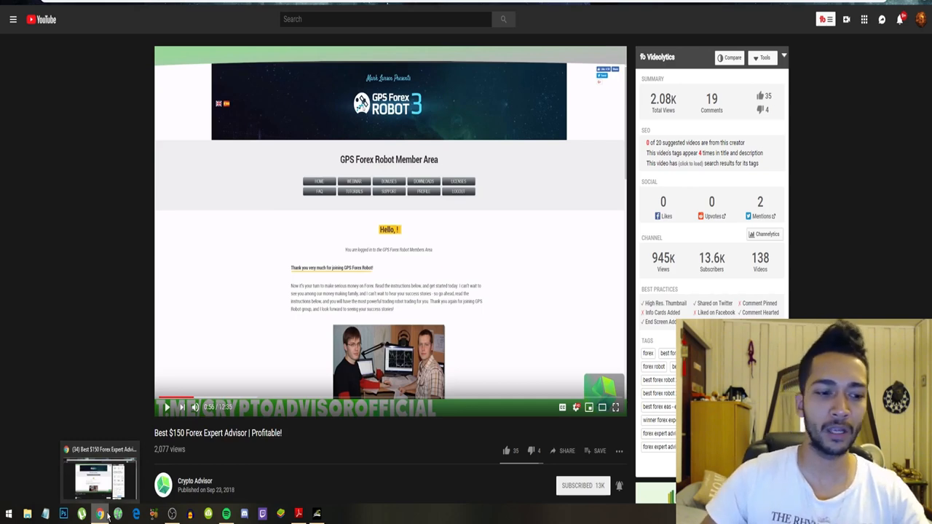
mouse_move(801, 26)
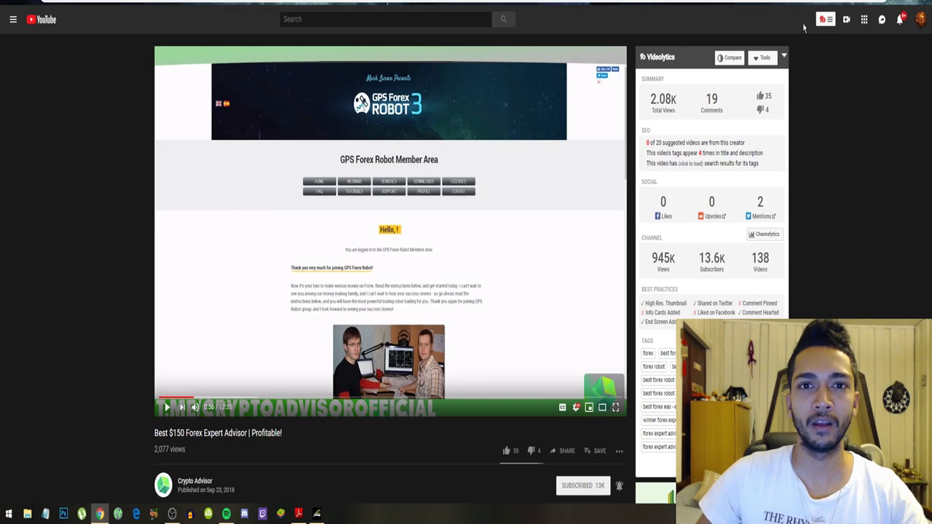
mouse_move(865, 64)
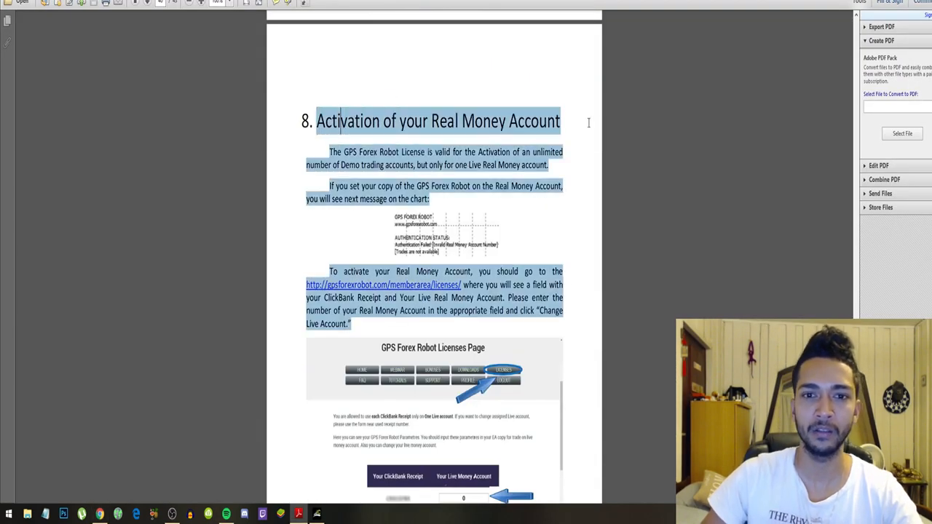
Deselect the section 8 text and read down page 40 on live-account activation.
click(356, 177)
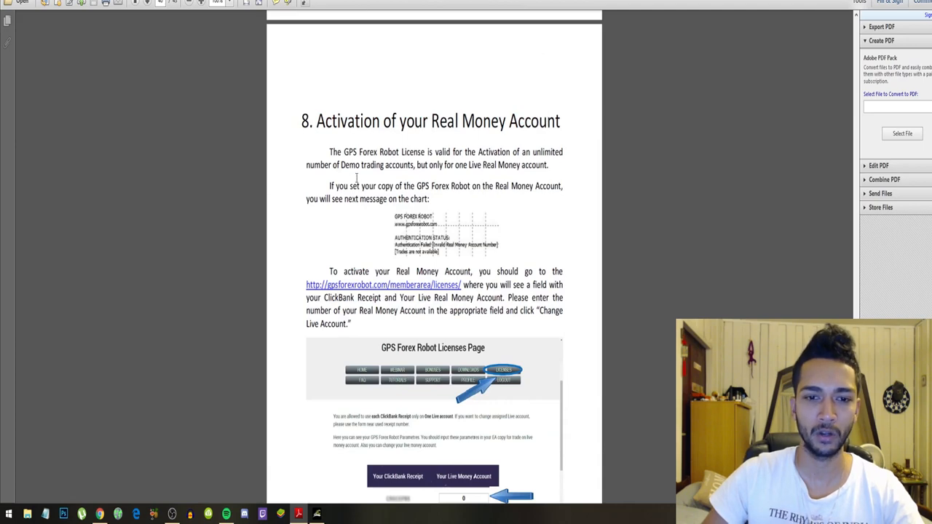
scroll(down, 3)
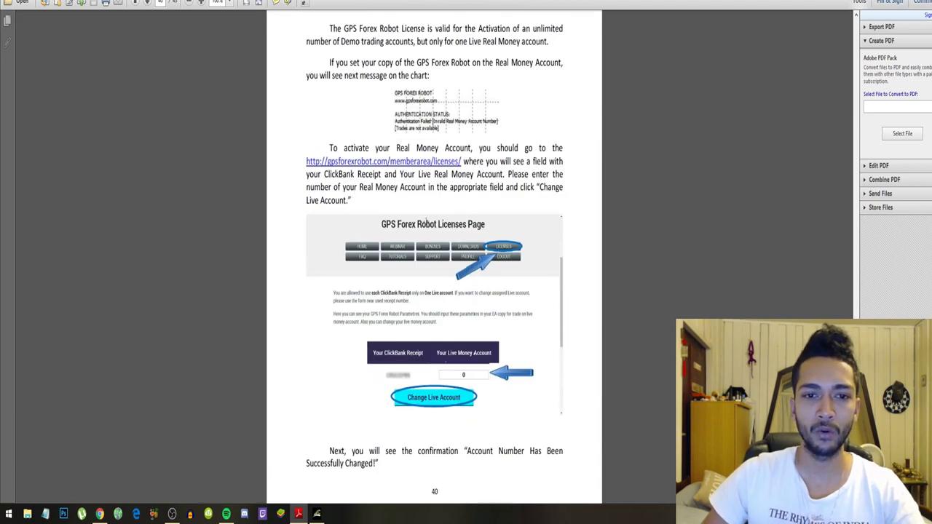
mouse_move(431, 169)
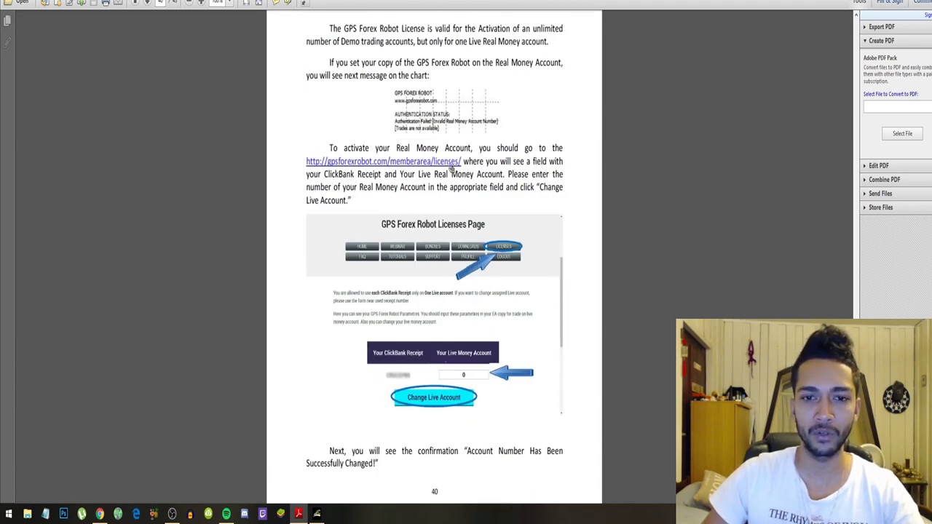
mouse_move(469, 174)
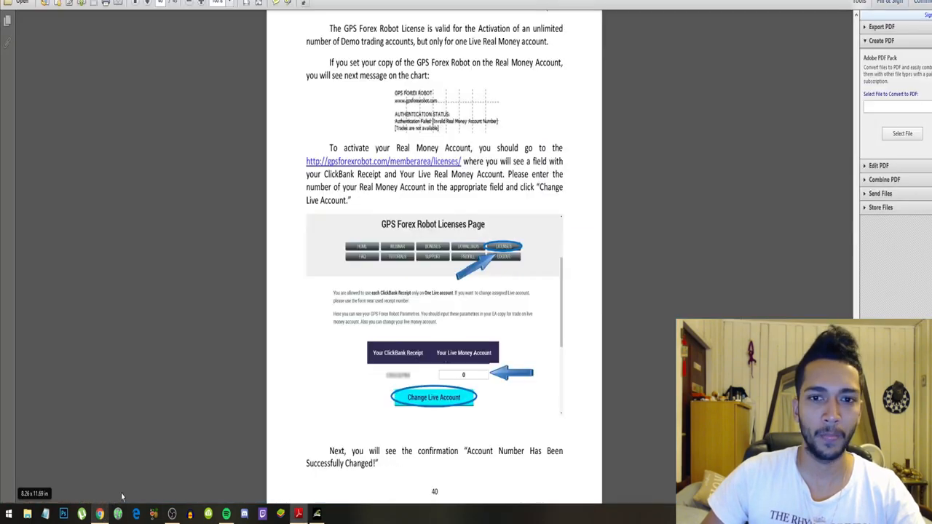
scroll(down, 3)
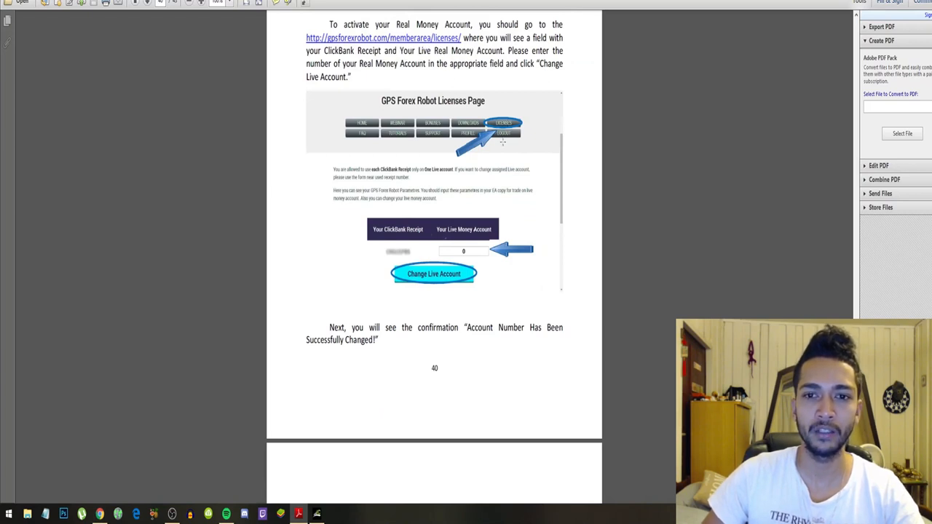
scroll(down, 3)
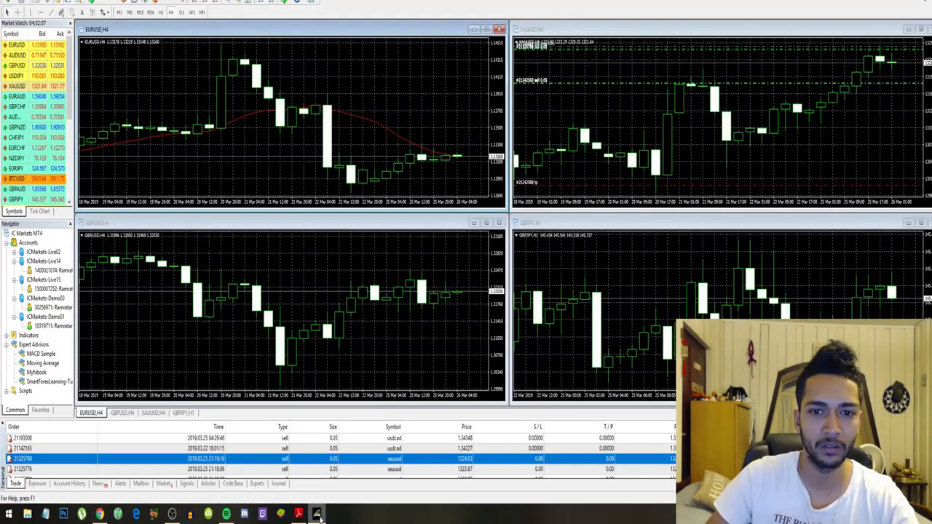
Return to the manual and scroll past the activation pages to section 9, Troubleshooting.
click(321, 513)
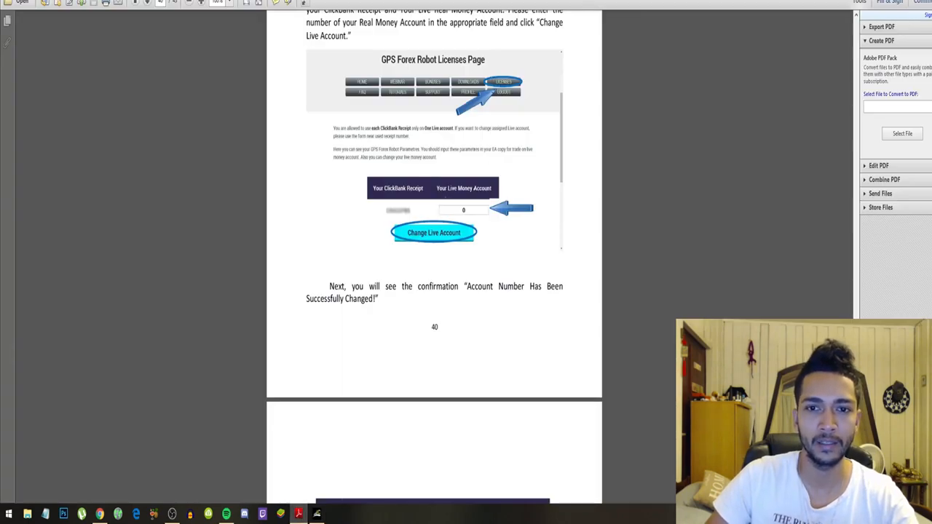
scroll(down, 3)
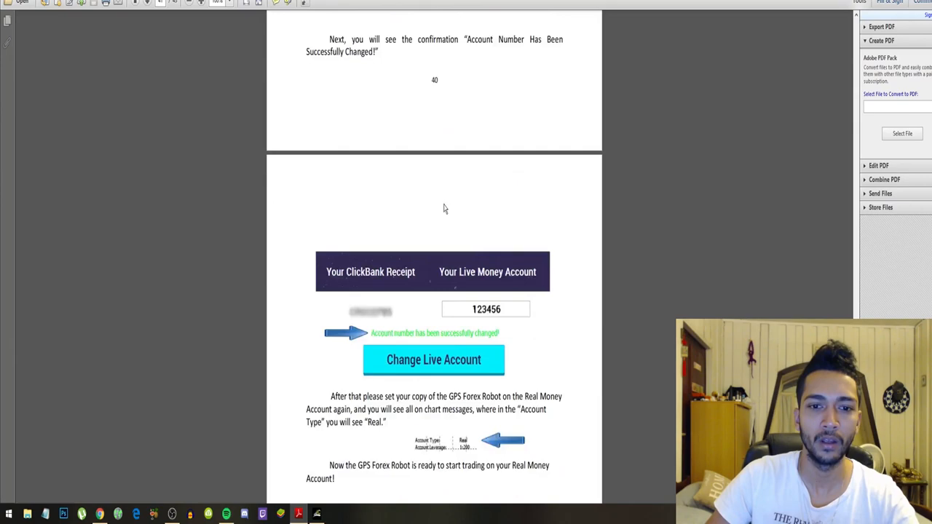
scroll(down, 3)
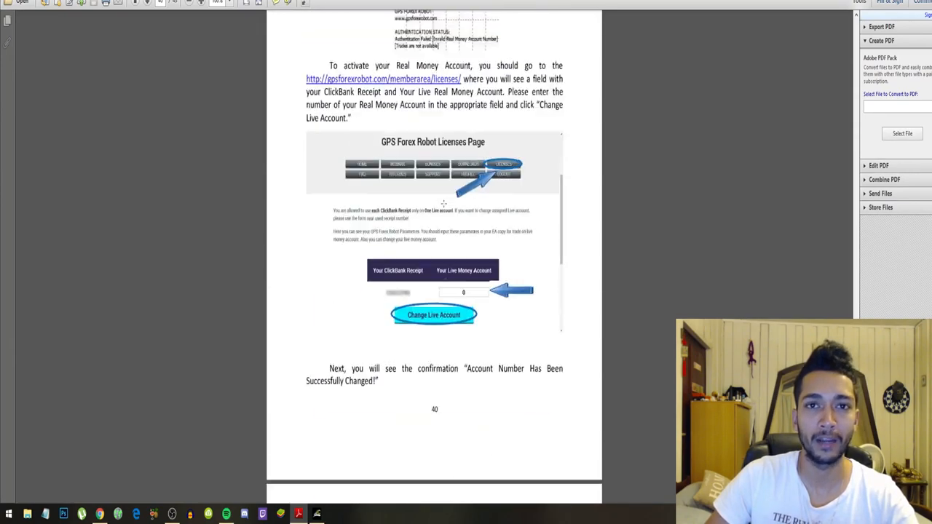
scroll(down, 3)
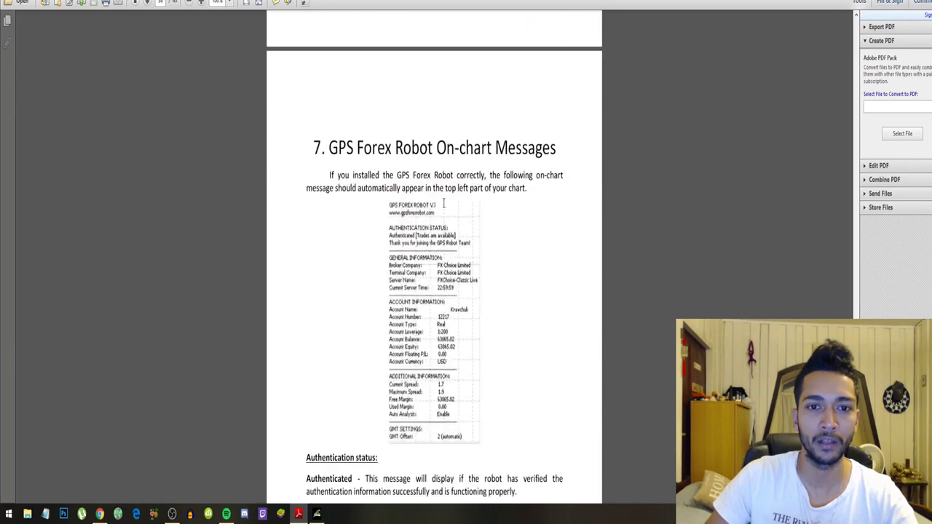
scroll(down, 3)
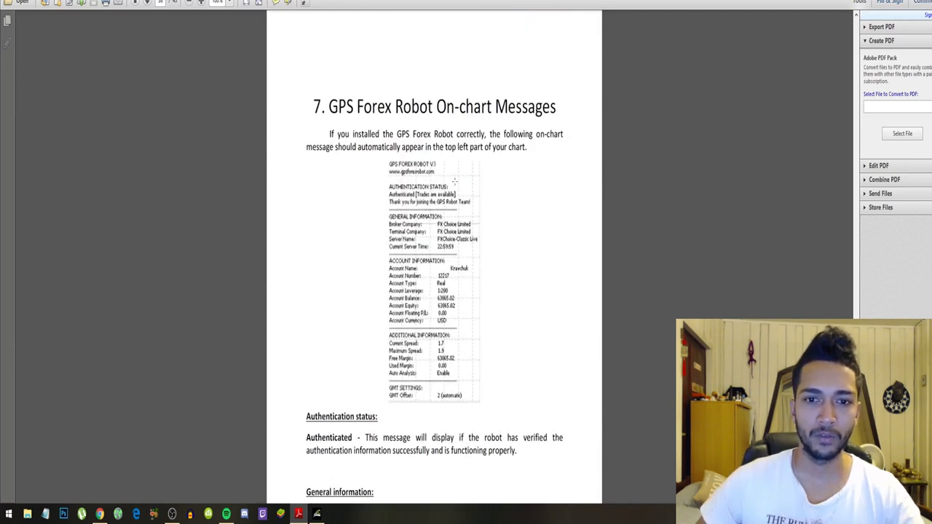
scroll(down, 3)
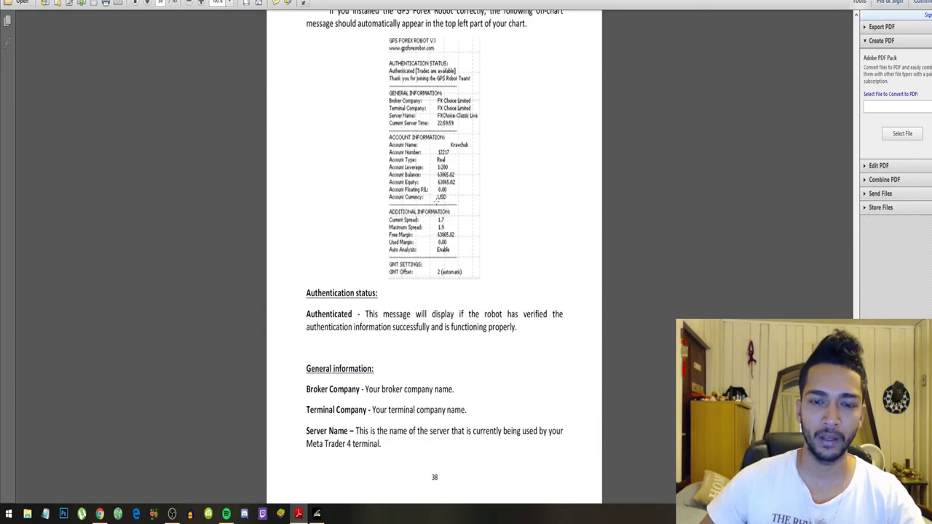
scroll(down, 3)
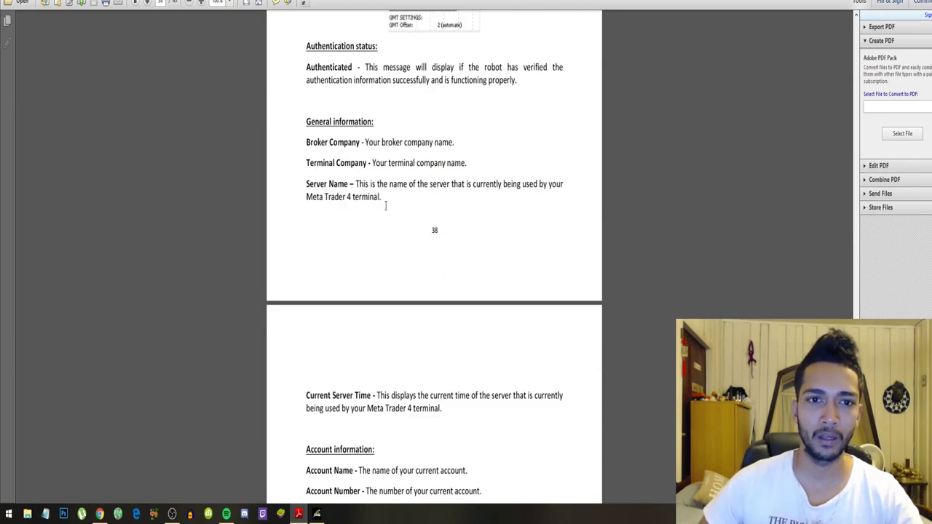
scroll(down, 3)
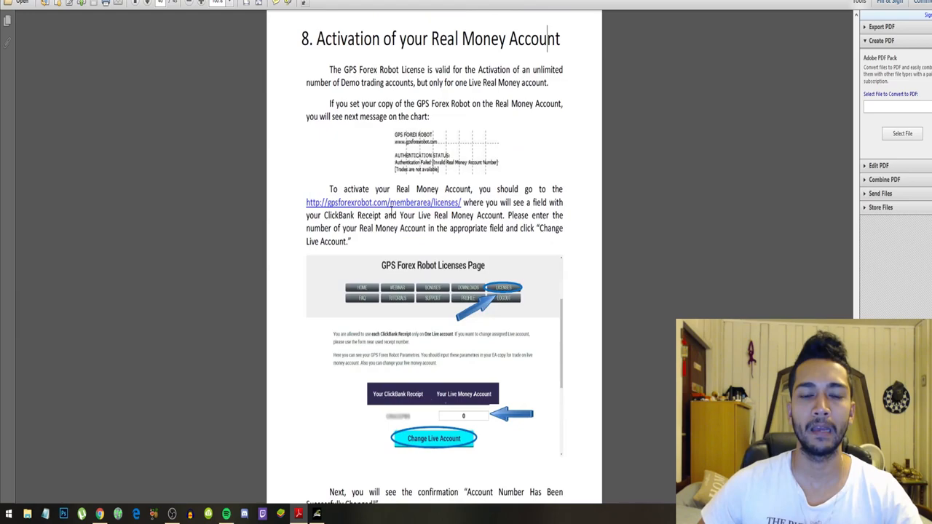
scroll(down, 3)
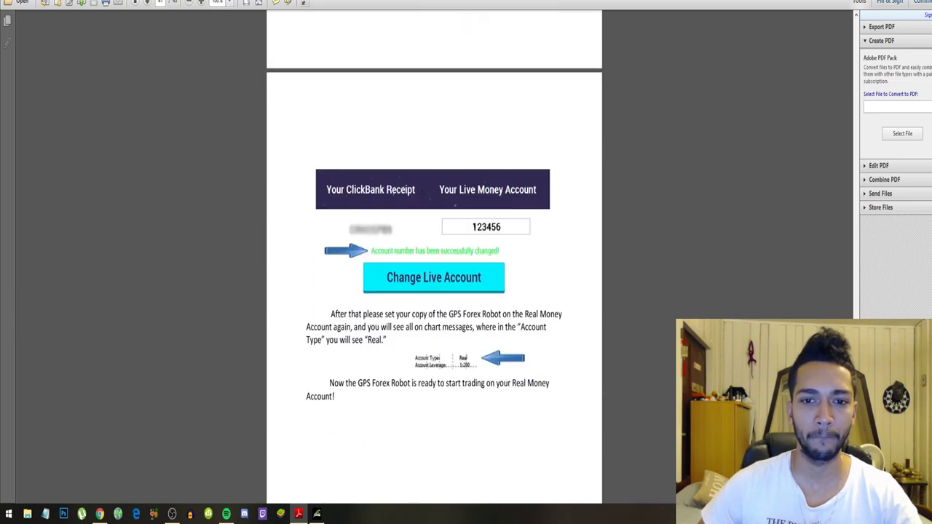
scroll(down, 3)
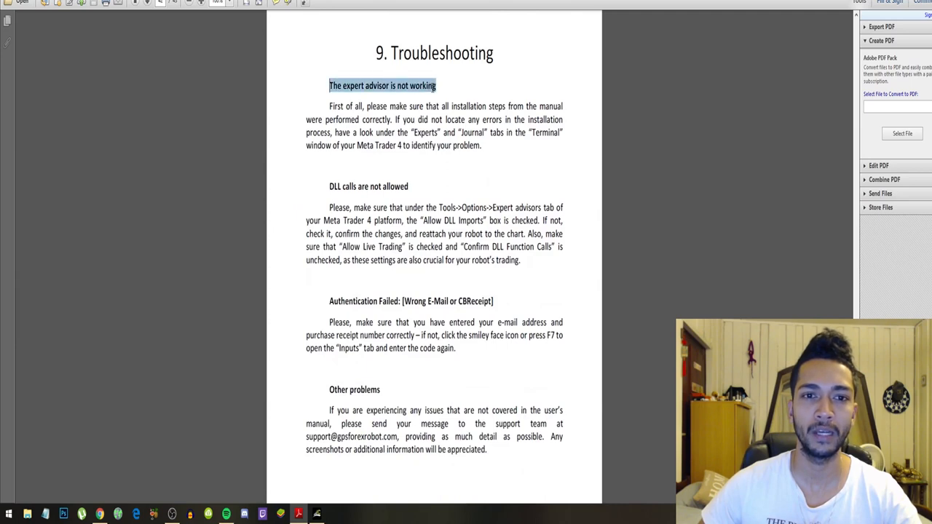
Highlight the advice about the Terminal window's Experts and Journal tabs, then switch to MetaTrader 4.
click(440, 86)
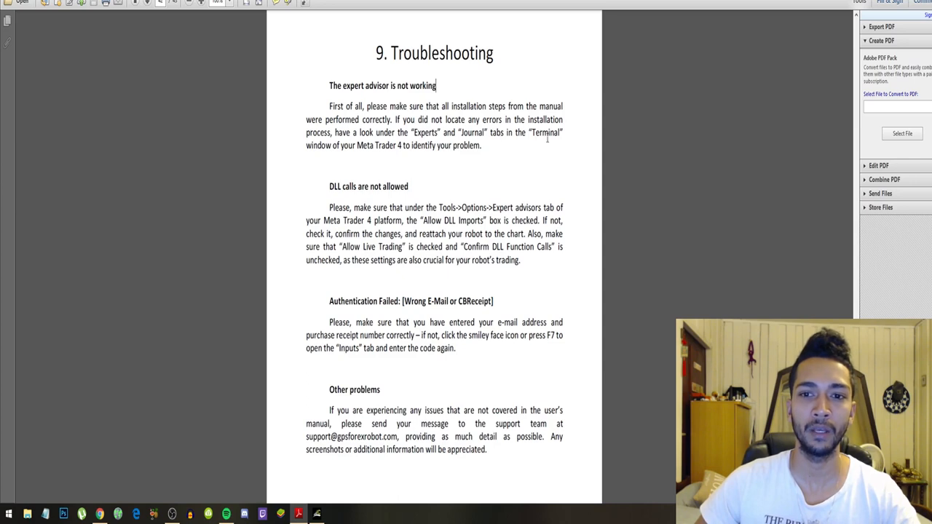
double_click(545, 133)
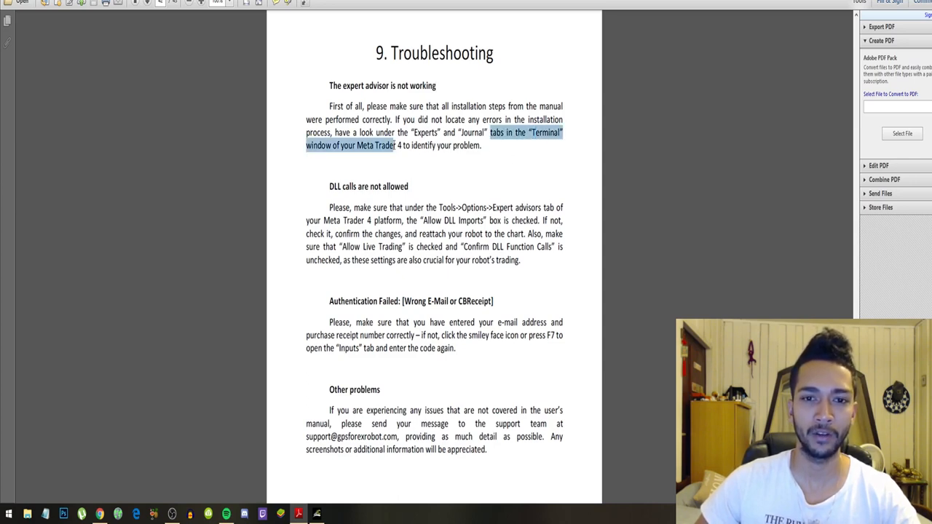
click(415, 120)
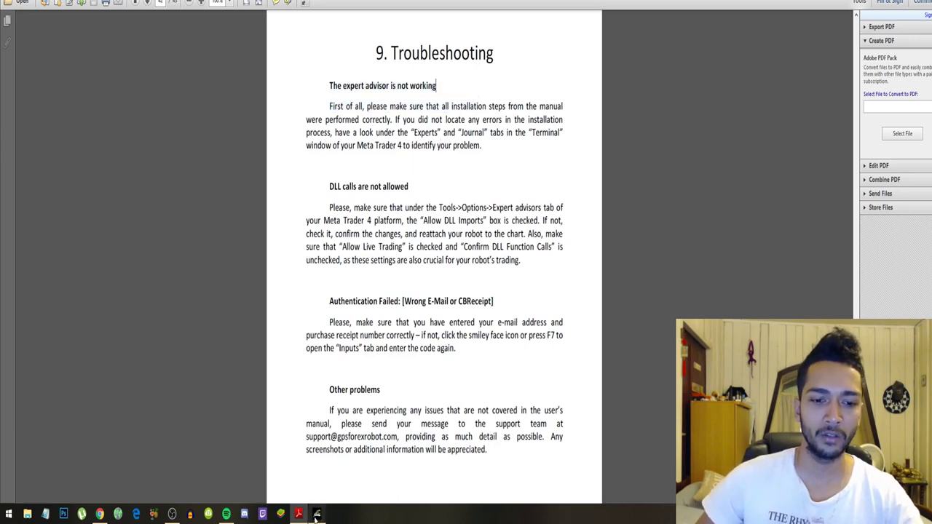
click(317, 509)
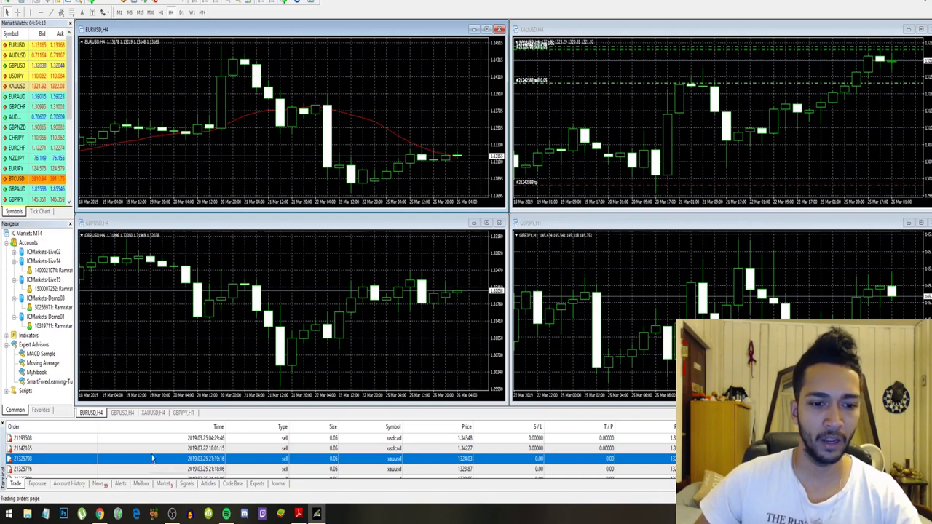
Check the Terminal panel's Experts and Journal message logs.
click(257, 484)
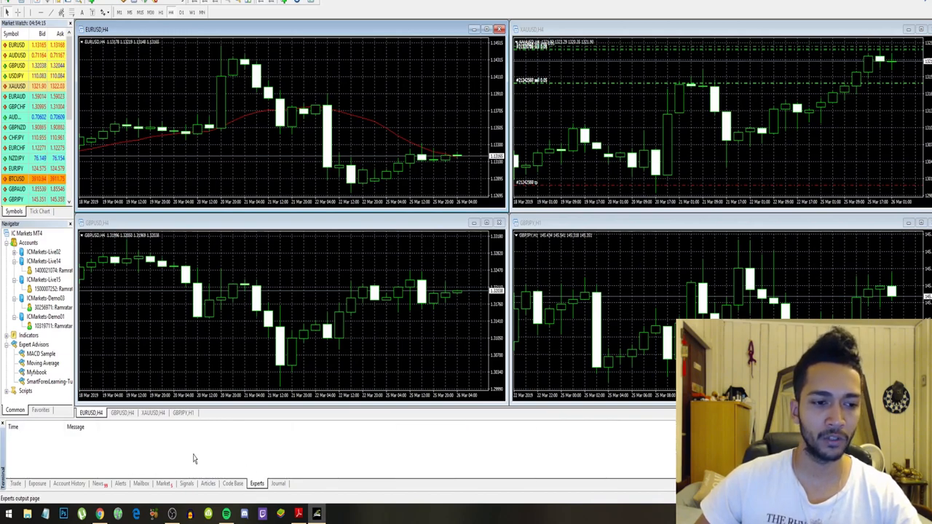
click(278, 484)
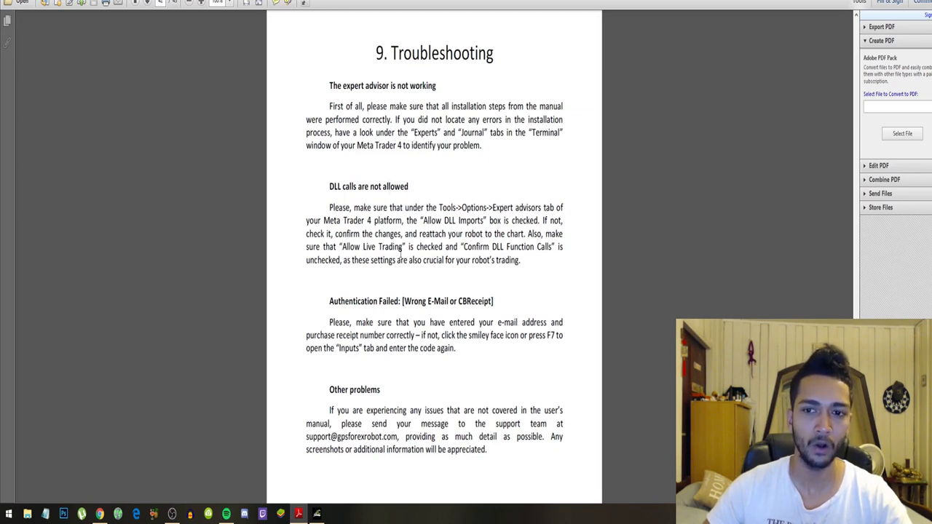
Mark the 'DLL calls are not allowed' advice and switch back to MetaTrader 4.
drag(324, 246, 405, 246)
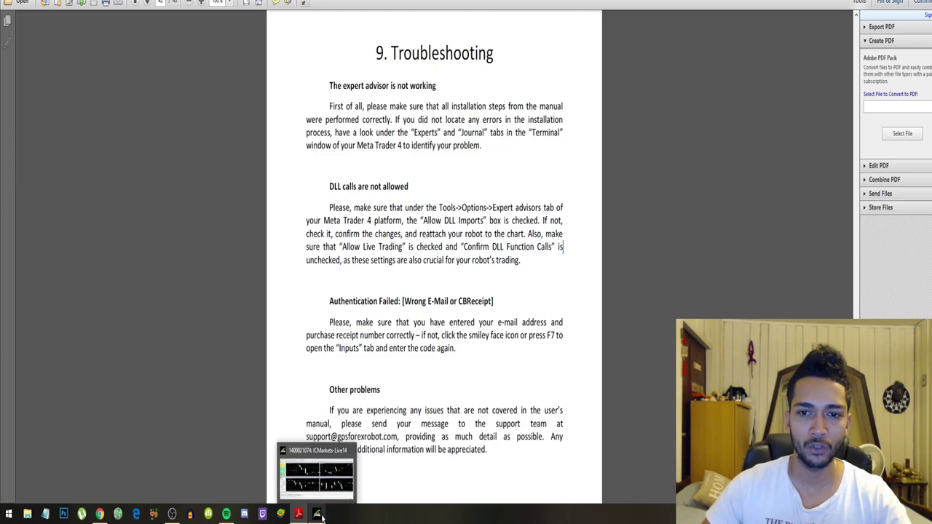
click(322, 512)
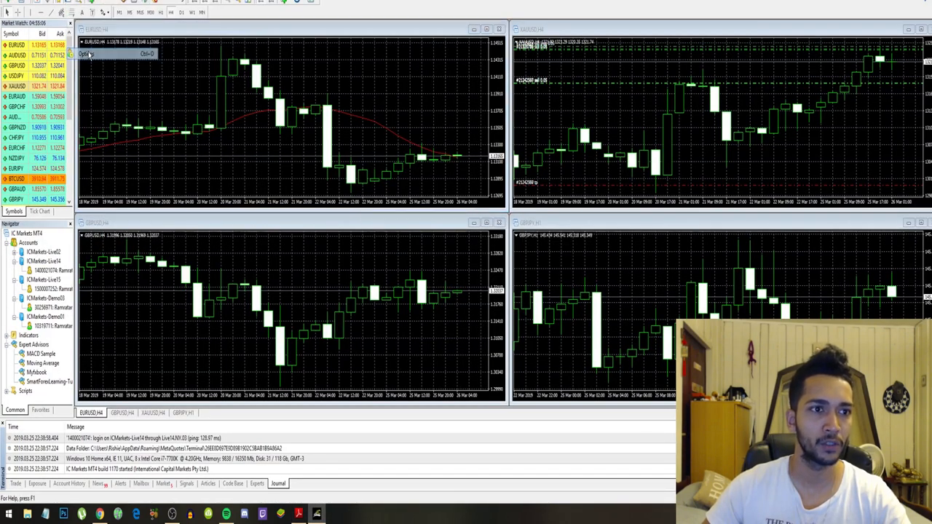
In Tools > Options > Expert Advisors, toggle Allow automated trading on then off, and return to the manual.
click(93, 56)
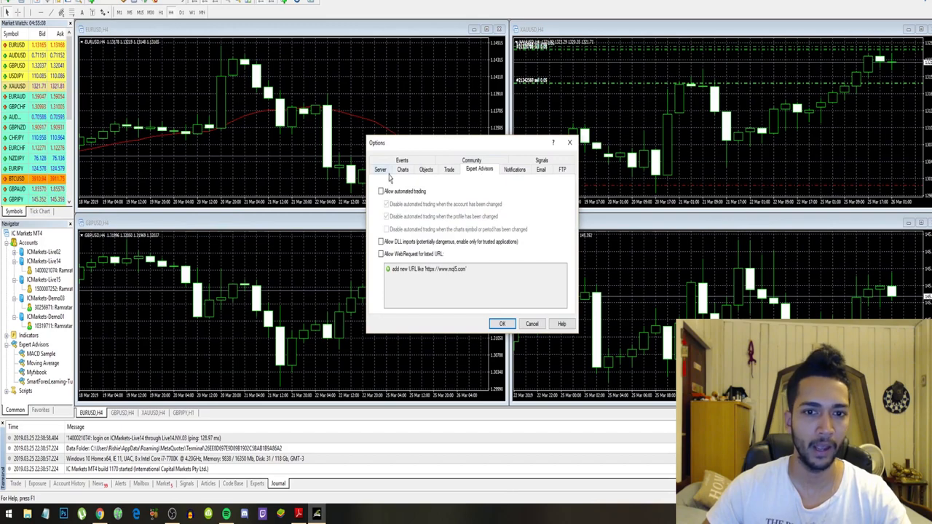
click(380, 191)
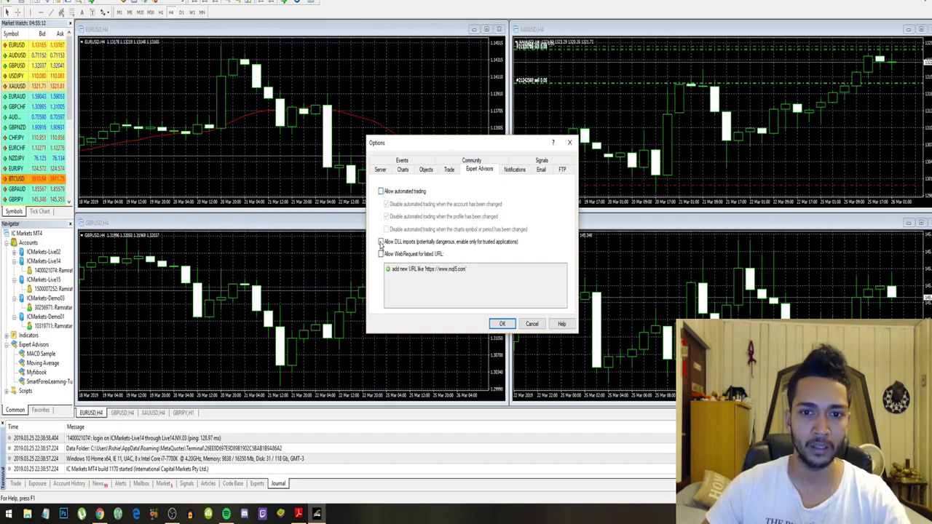
click(381, 189)
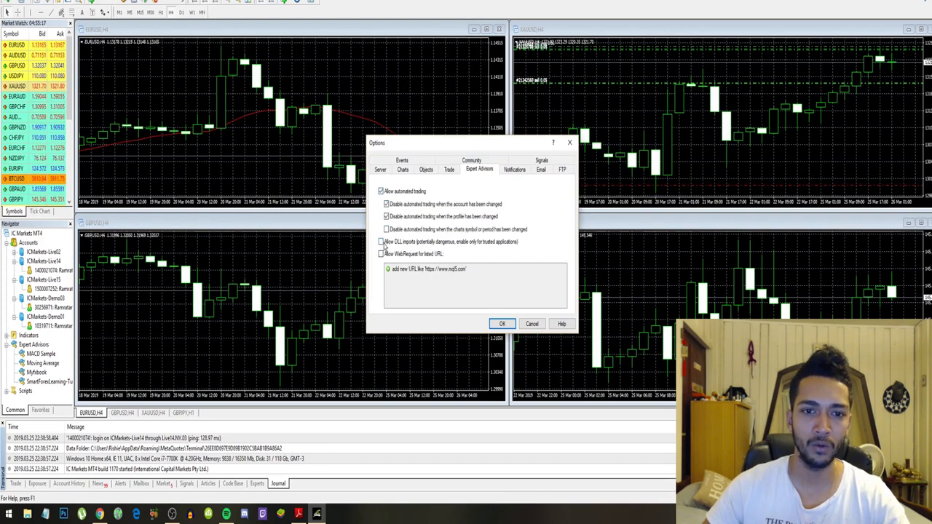
click(385, 188)
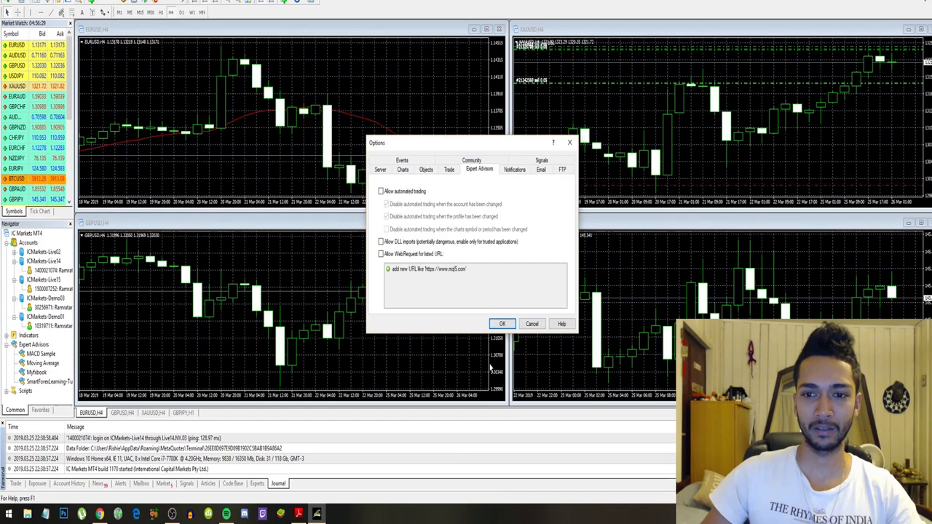
click(502, 324)
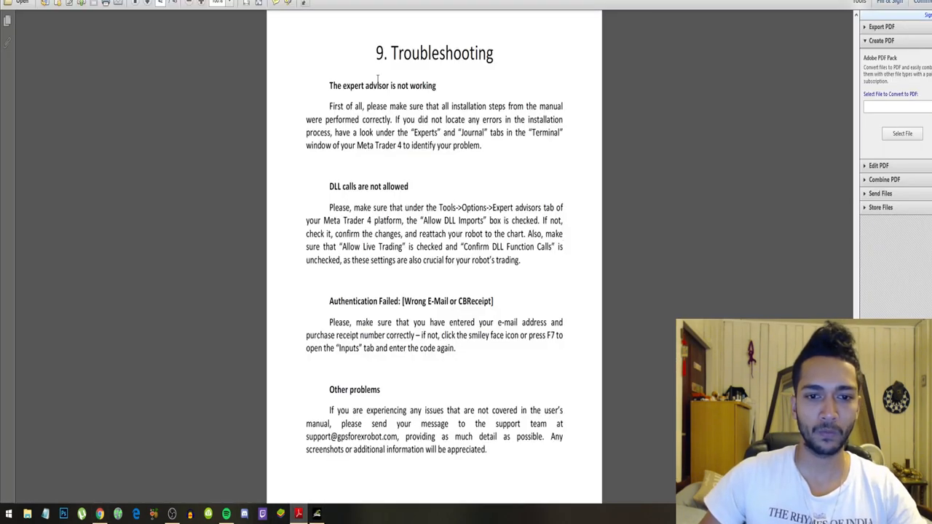
Scroll to the end of page 42 covering authentication failure and other problems.
scroll(down, 3)
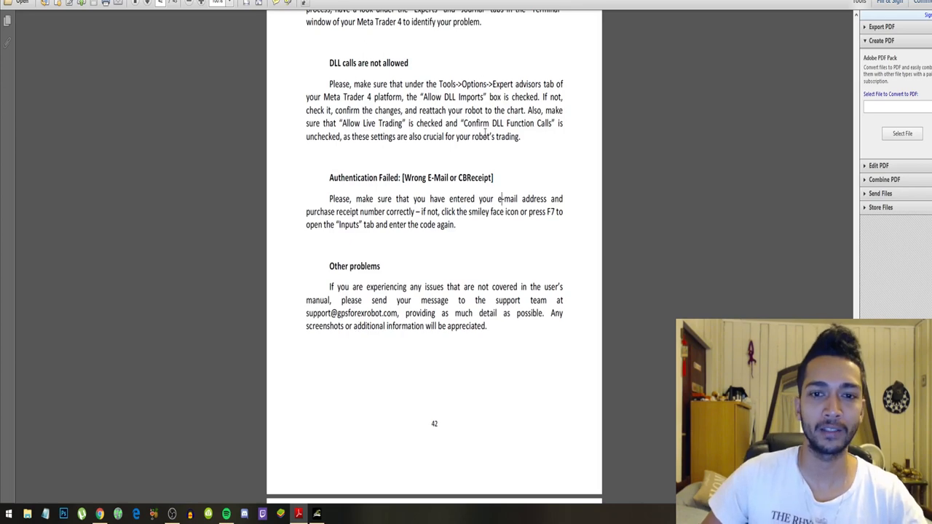
mouse_move(54, 355)
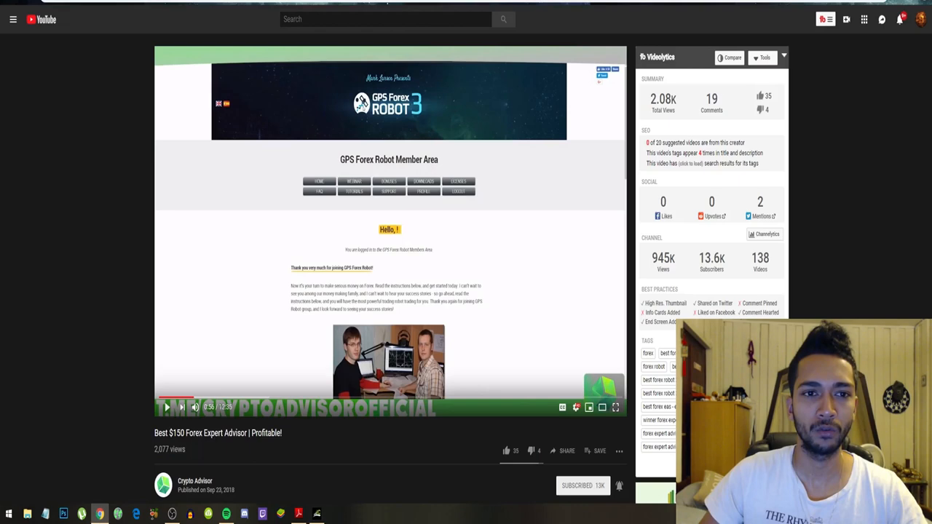
Scroll through the Zero To One Million channel's uploads and popular videos.
scroll(down, 3)
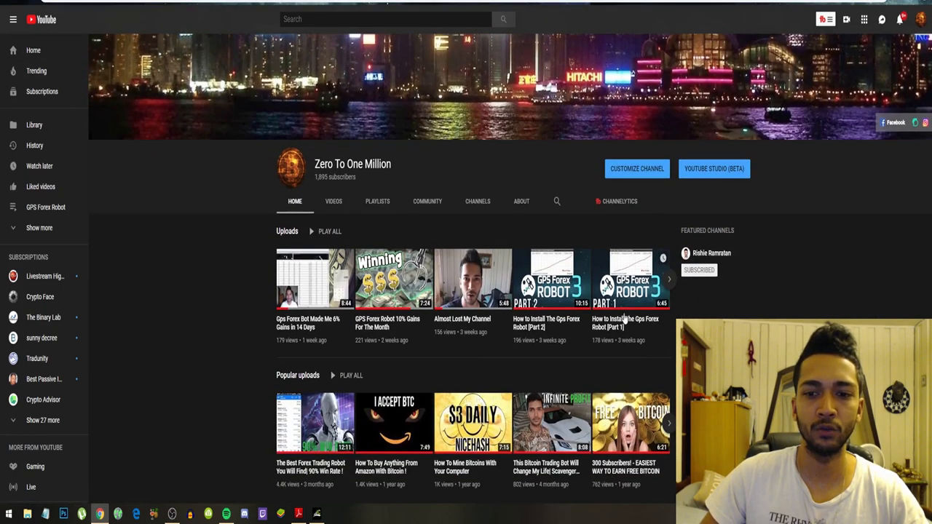
mouse_move(670, 336)
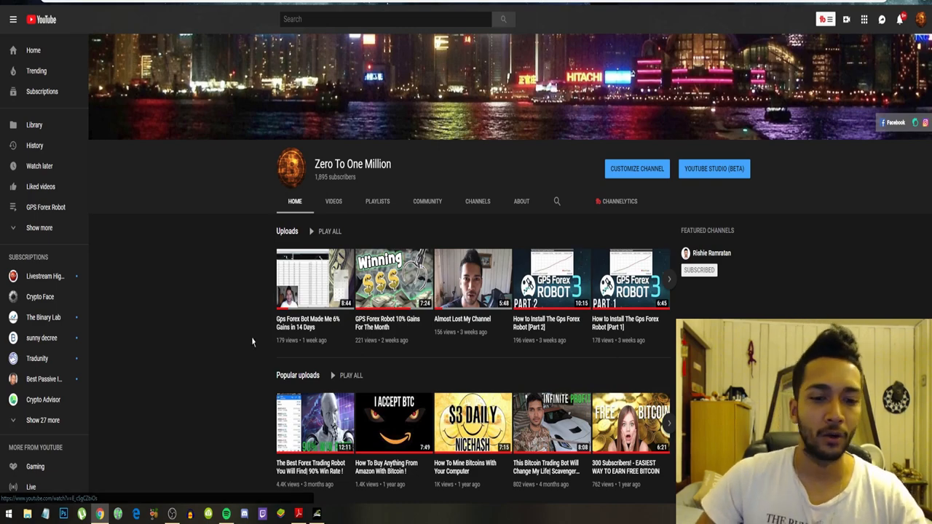
scroll(down, 3)
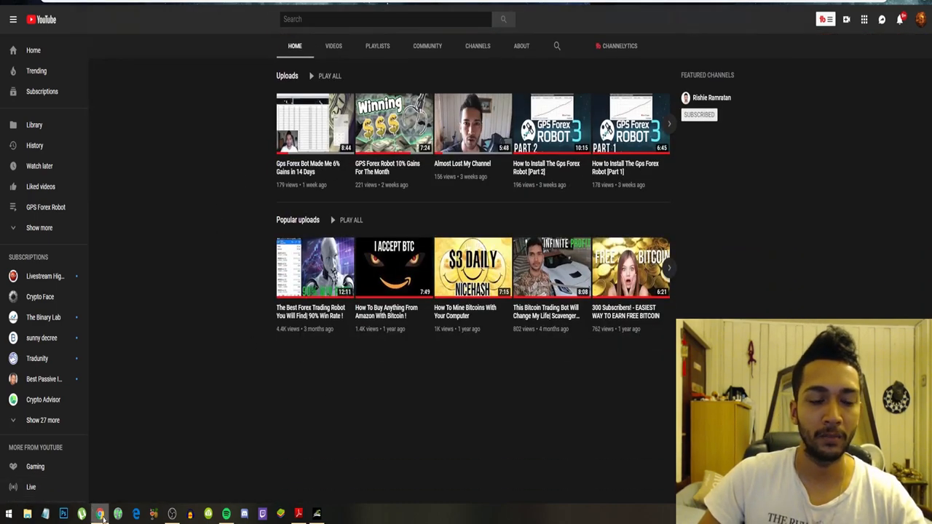